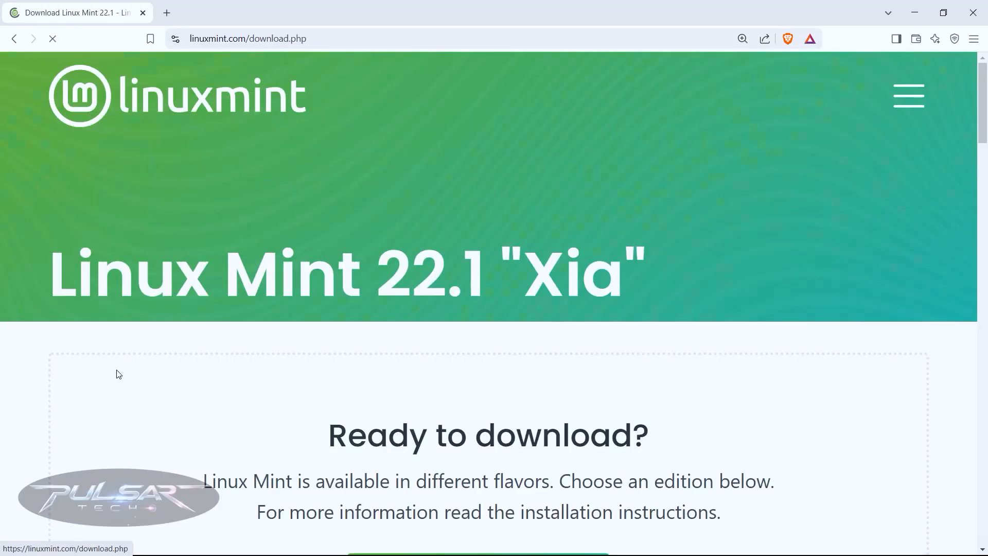
- Scroll the Linux Mint 22.1 download page down to the Cinnamon Edition section
scroll("down", 3)
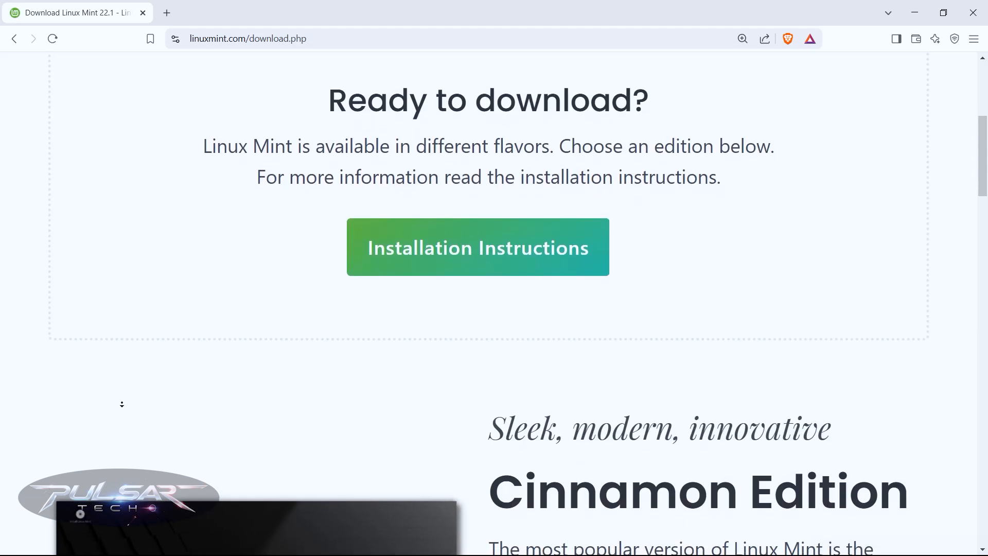
scroll("down", 3)
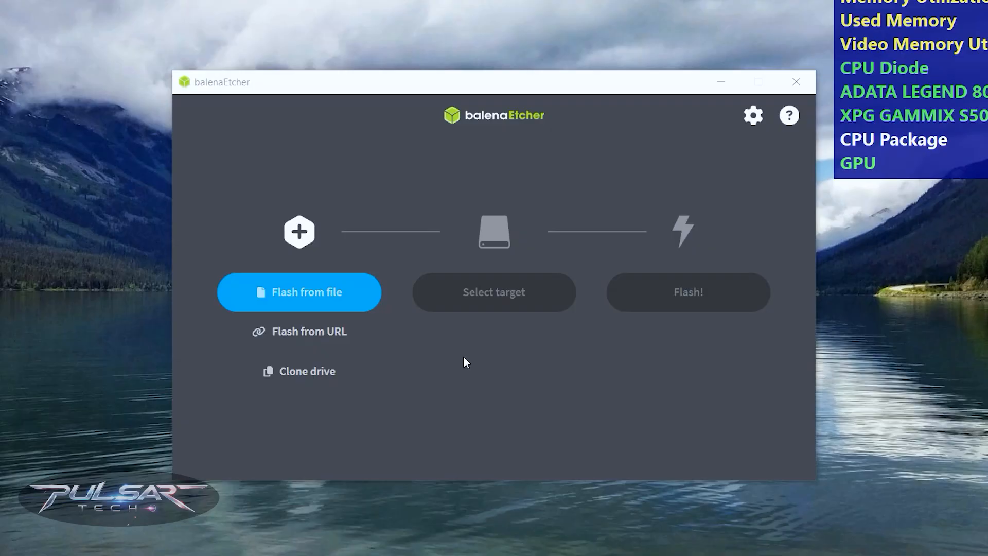
mouse_move(298, 291)
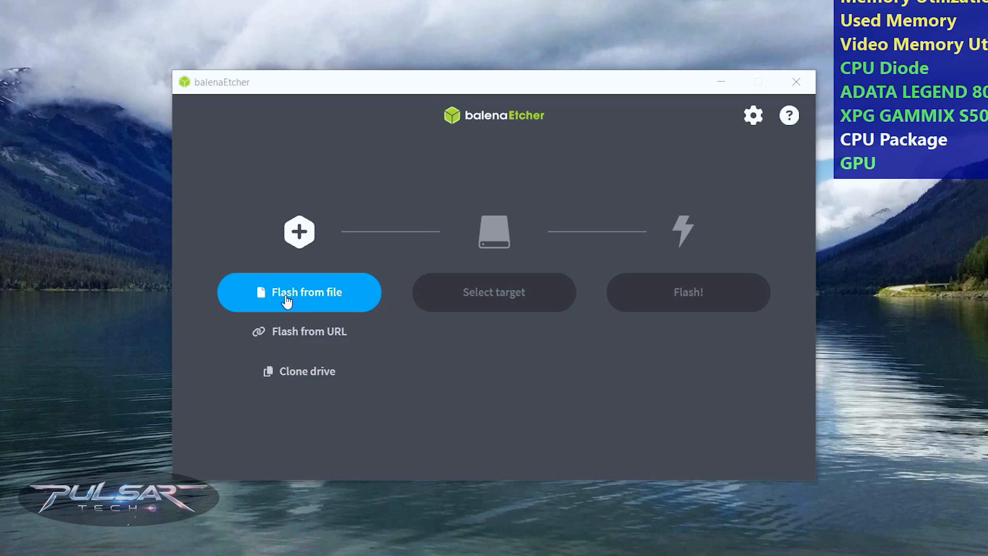
- Load linuxmint-22.1-cinnamon-64bit.iso from Downloads and target the 30.8 GB SanDisk USB drive
left_click(300, 291)
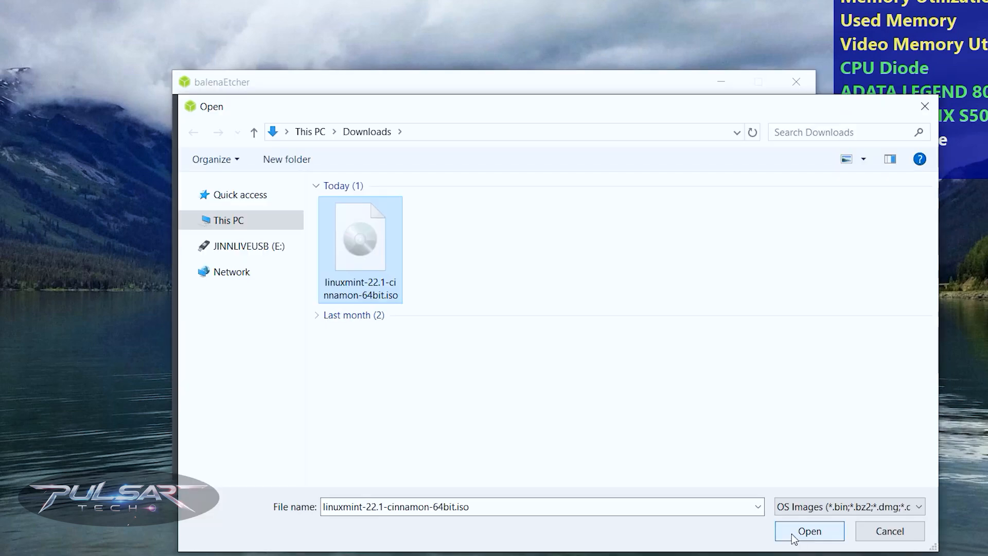
left_click(808, 530)
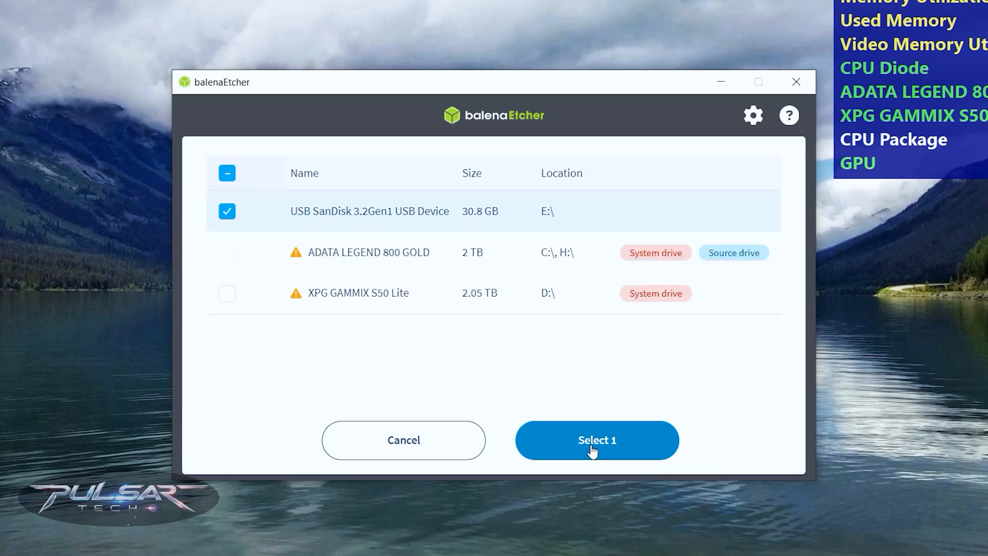
left_click(596, 439)
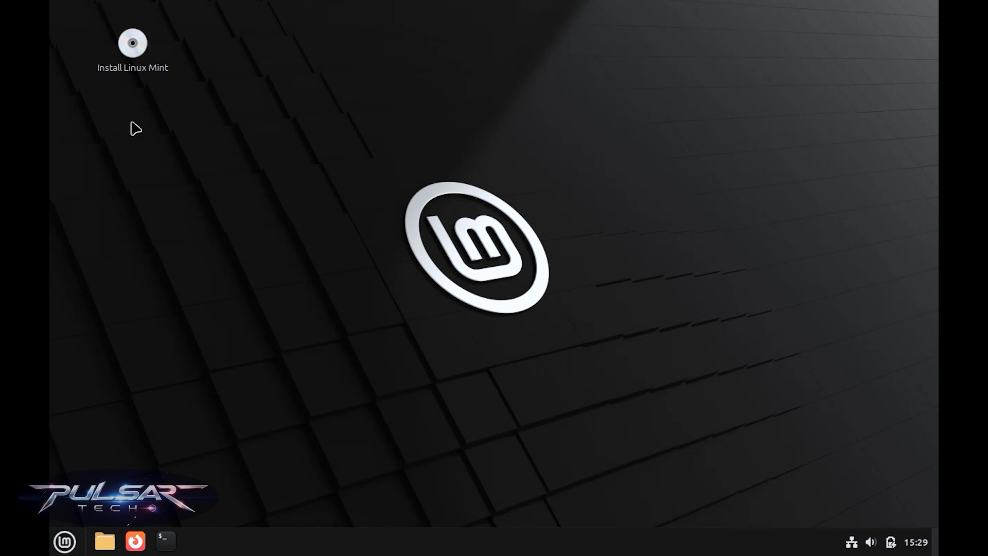
mouse_move(129, 49)
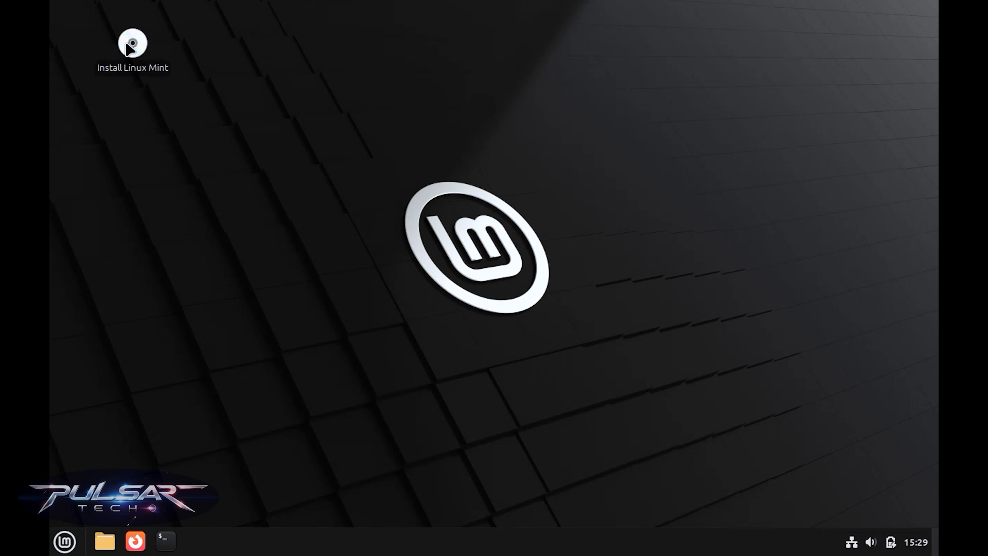
- Launch Install Linux Mint from the live desktop icon
double_click(133, 45)
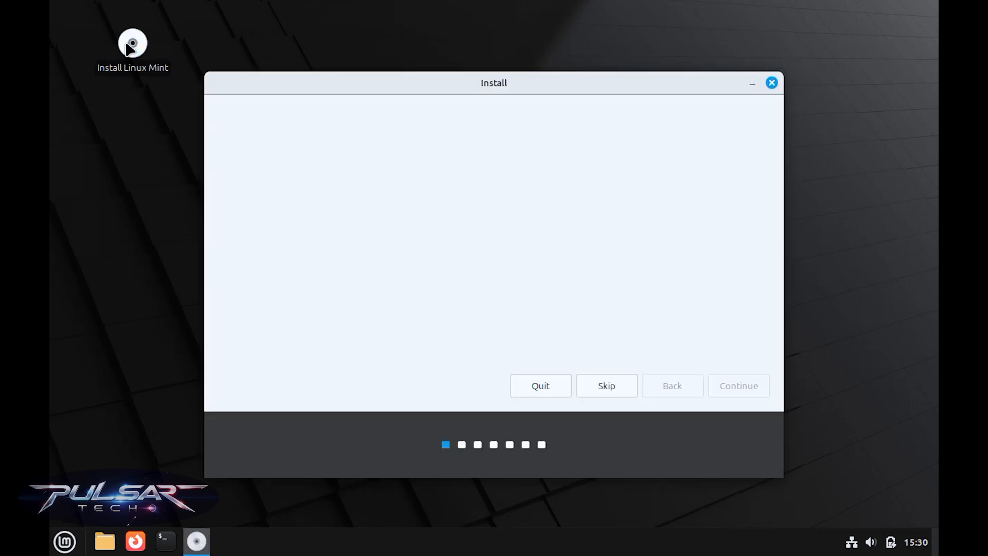
- Keep English (US) keyboard, include multimedia codecs, and start an Erase-disk installation
left_click(737, 384)
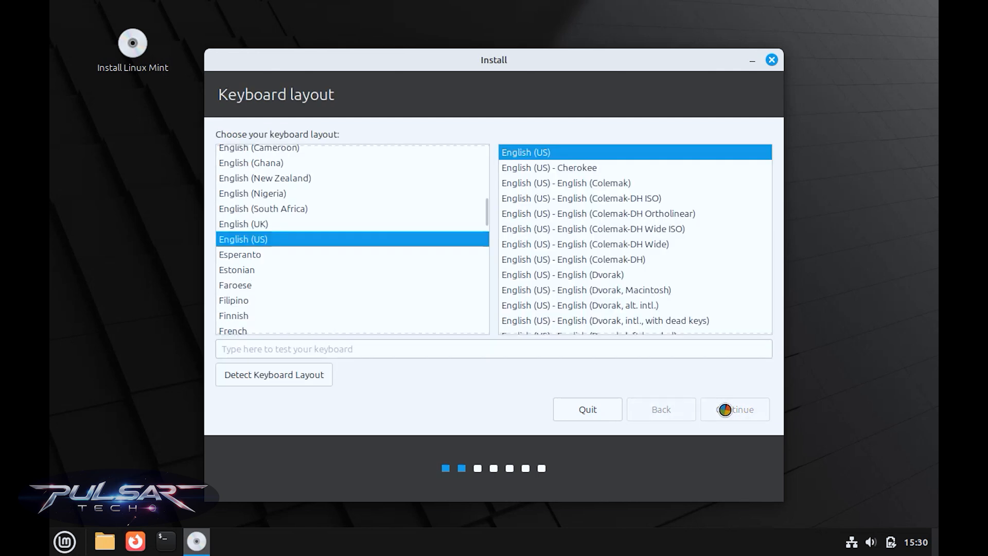
left_click(733, 408)
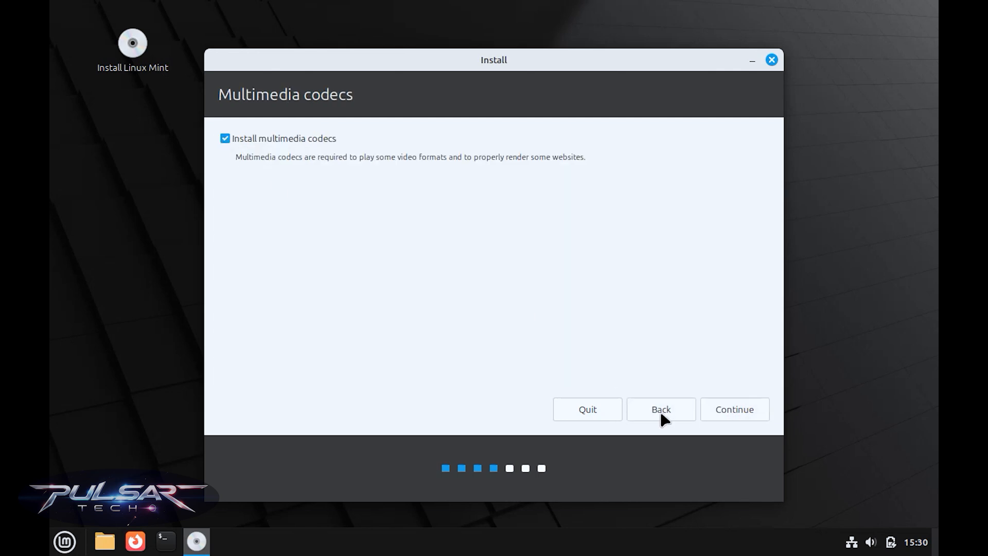
left_click(733, 409)
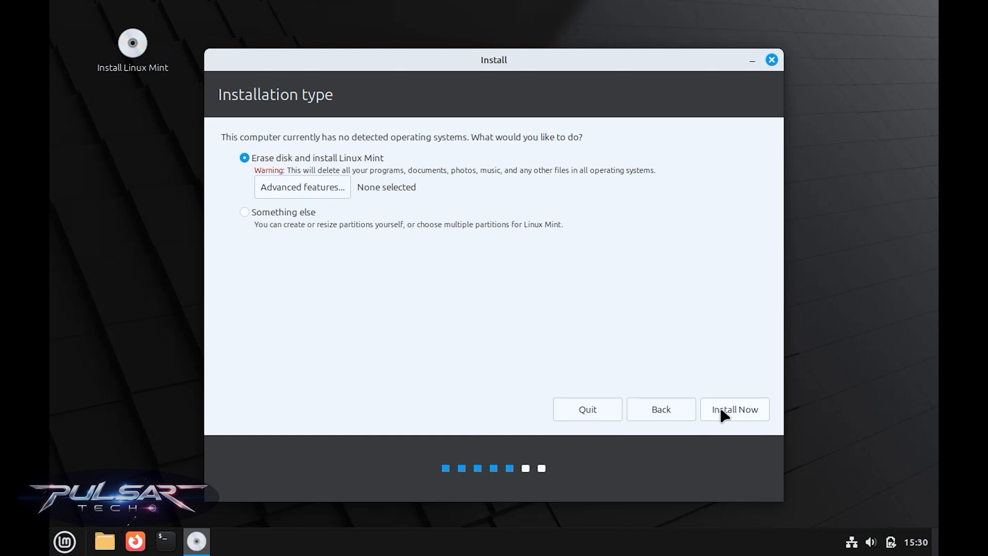
left_click(733, 409)
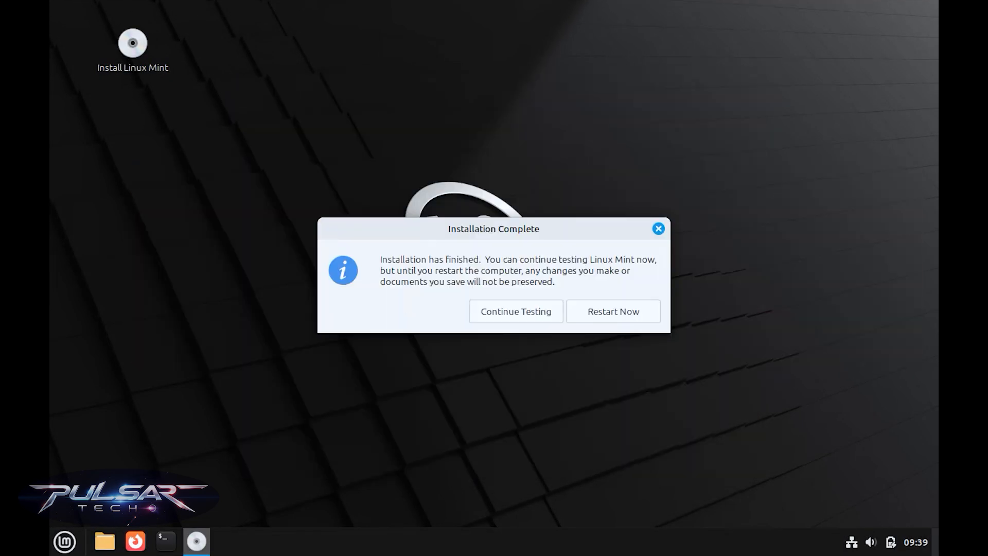
- Restart into the installed system and dismiss the Welcome window
left_click(514, 311)
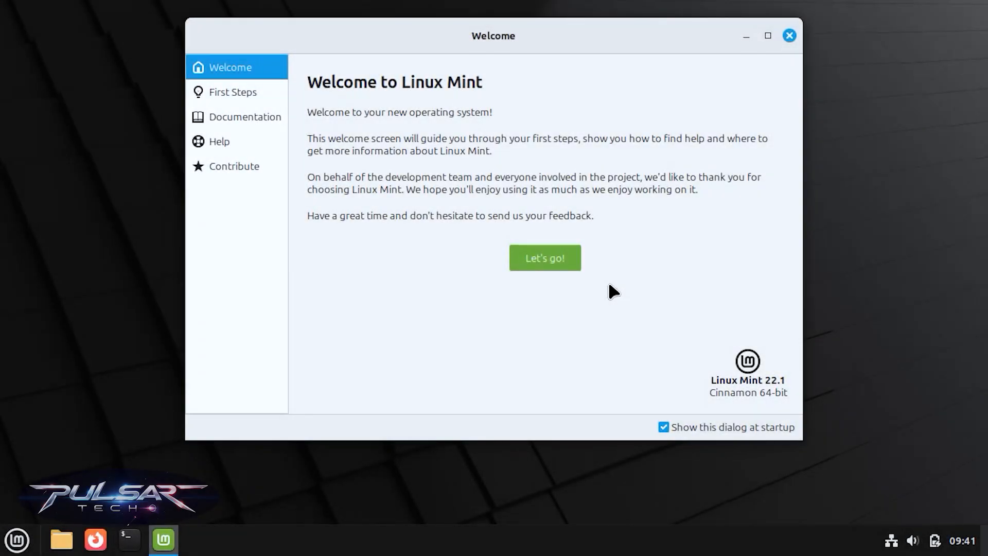
left_click(788, 35)
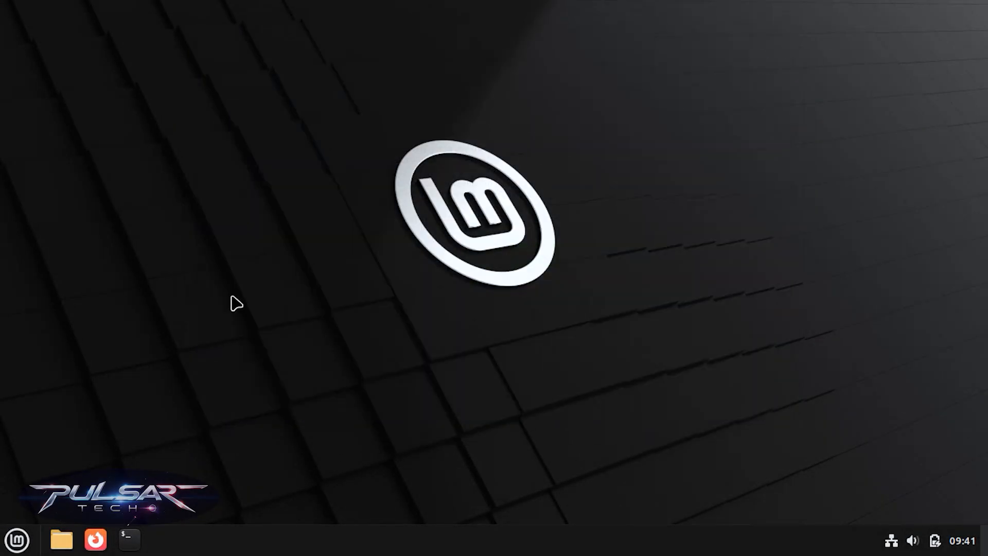
- Launch and close Calculator from the Menu, then show the panel calendar for February 2025
left_click(16, 540)
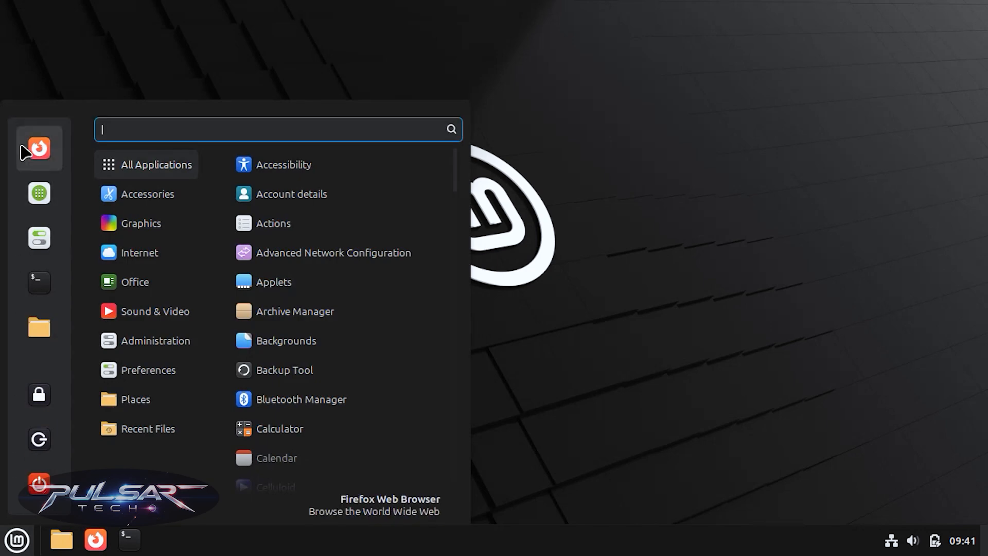
mouse_move(145, 189)
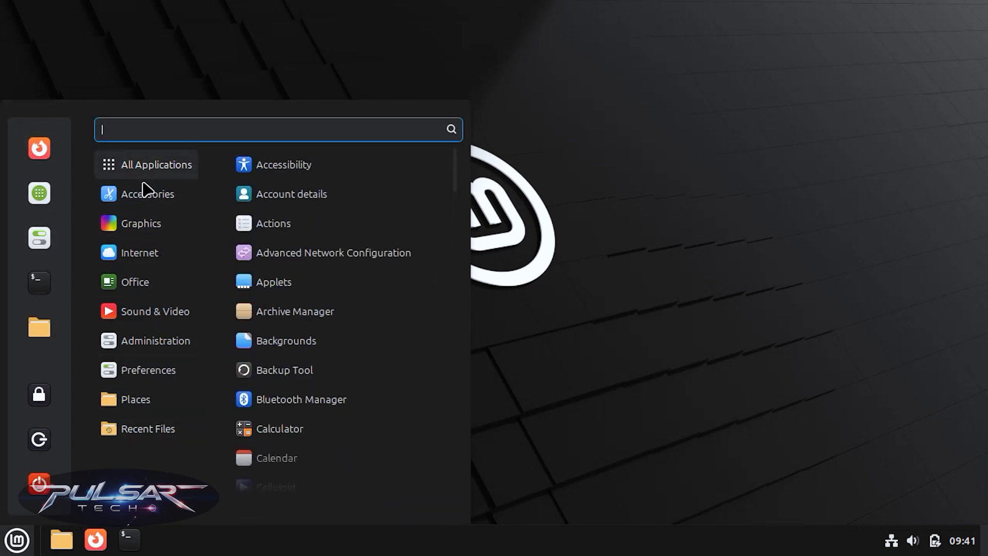
left_click(279, 428)
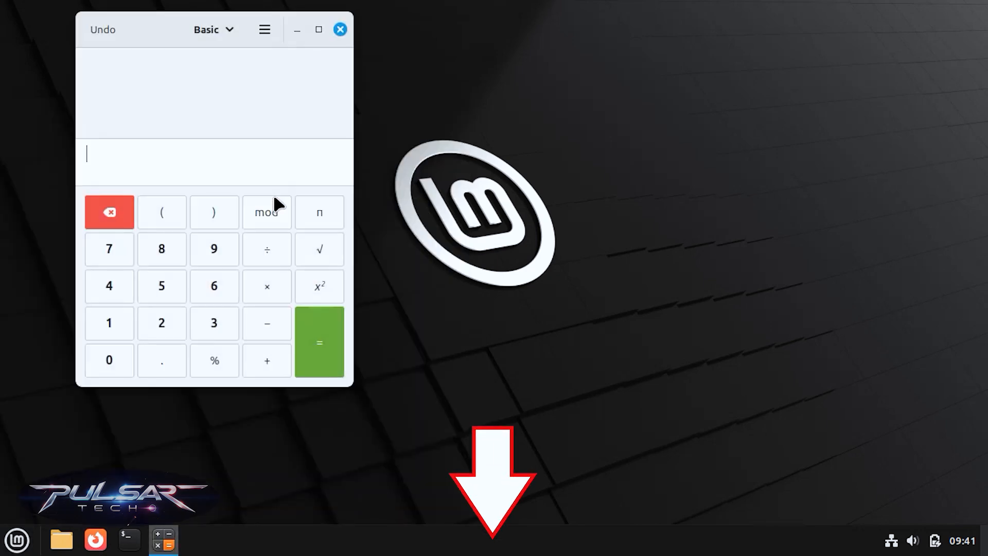
left_click(340, 29)
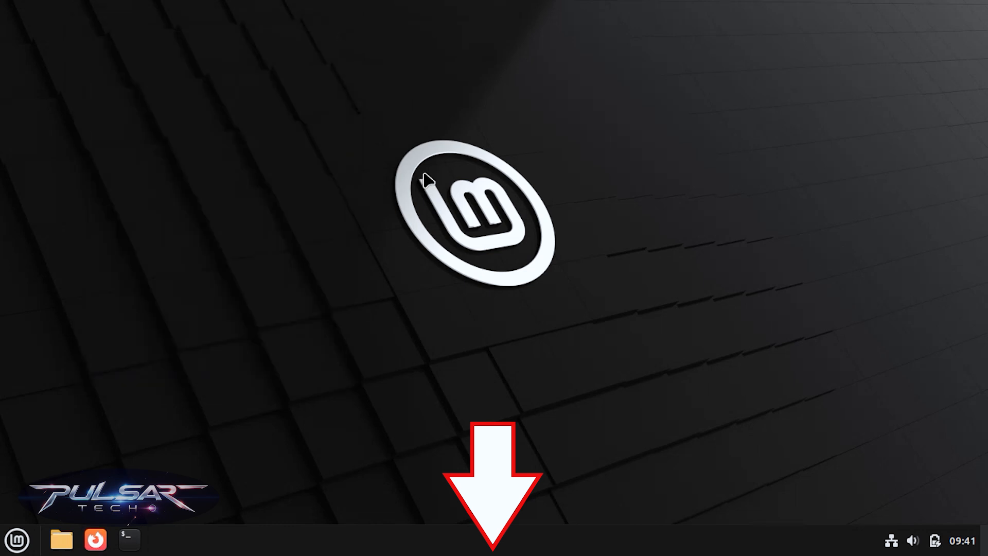
left_click(960, 540)
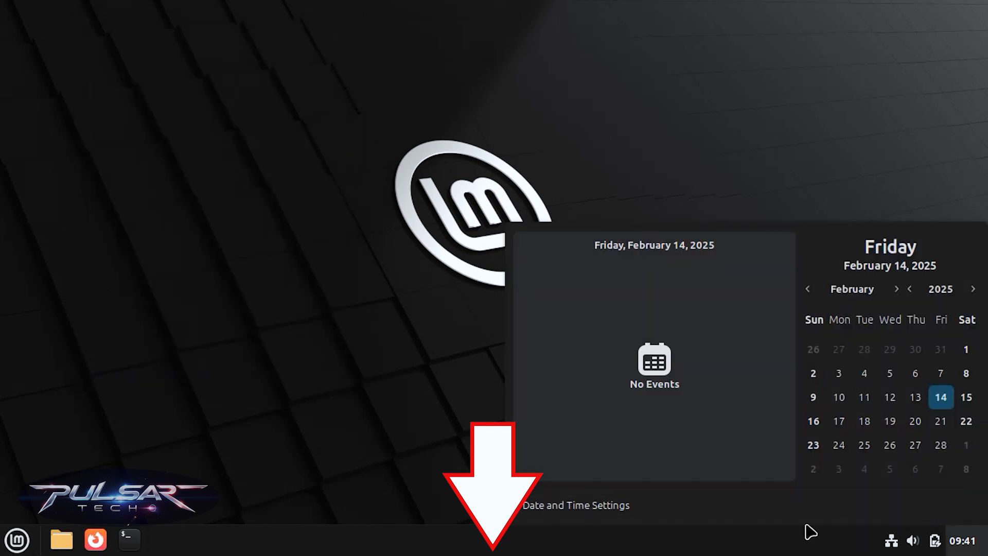